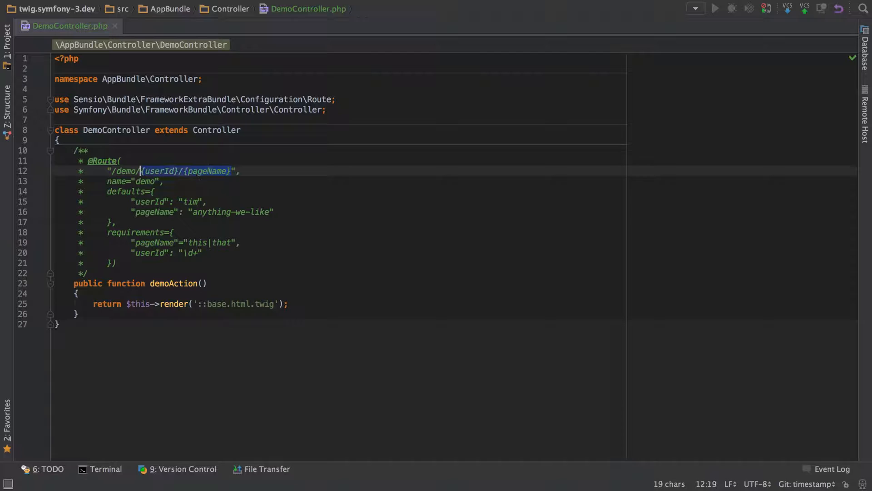
type("?a=b&c=d\",")
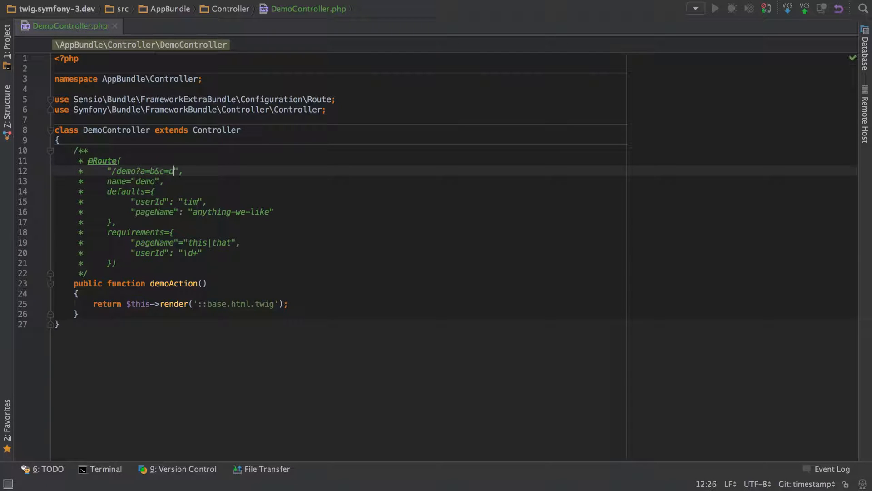
left_click_drag(154, 191, 173, 233)
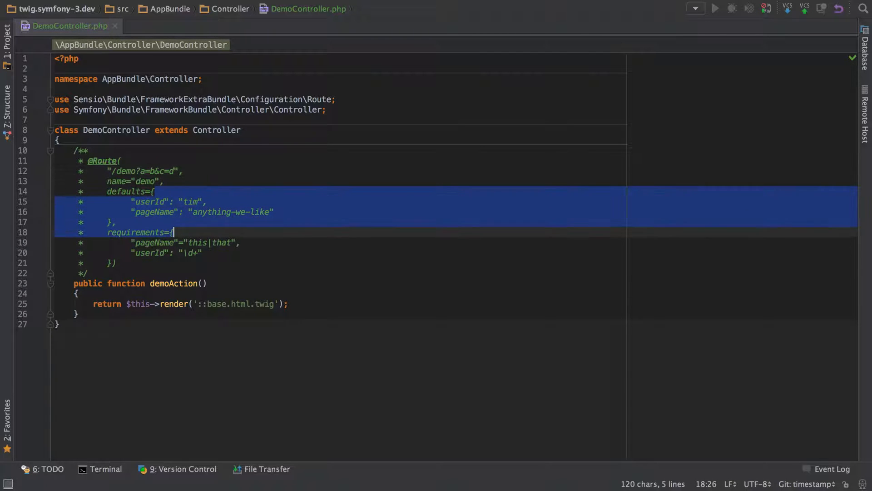
left_click(113, 223)
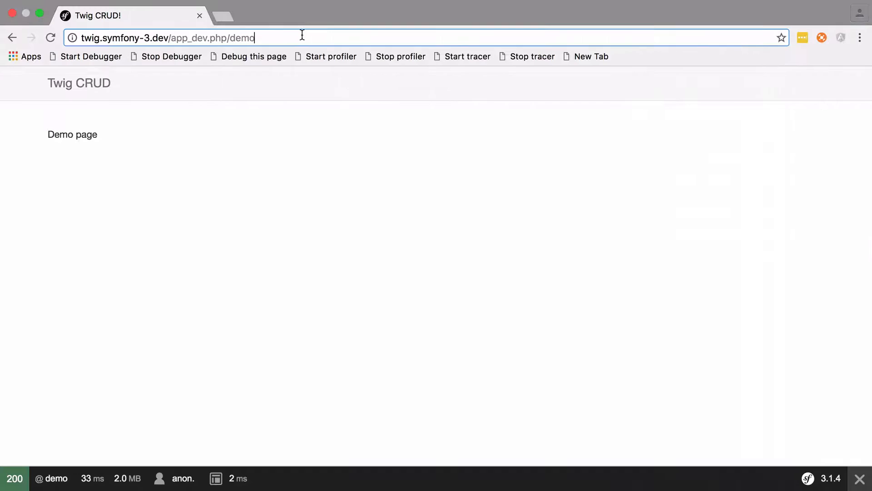
type("?a=b")
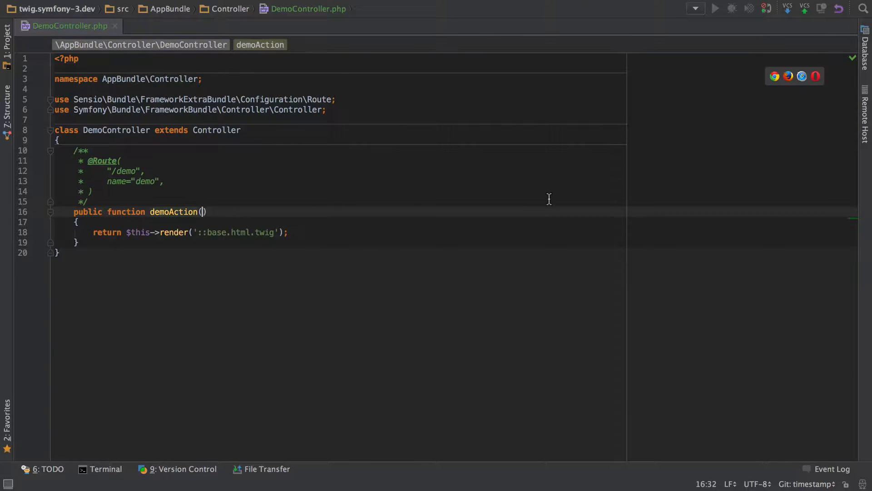
Add a Request $request parameter to demoAction and begin a dump of $request->query
type("Request $request")
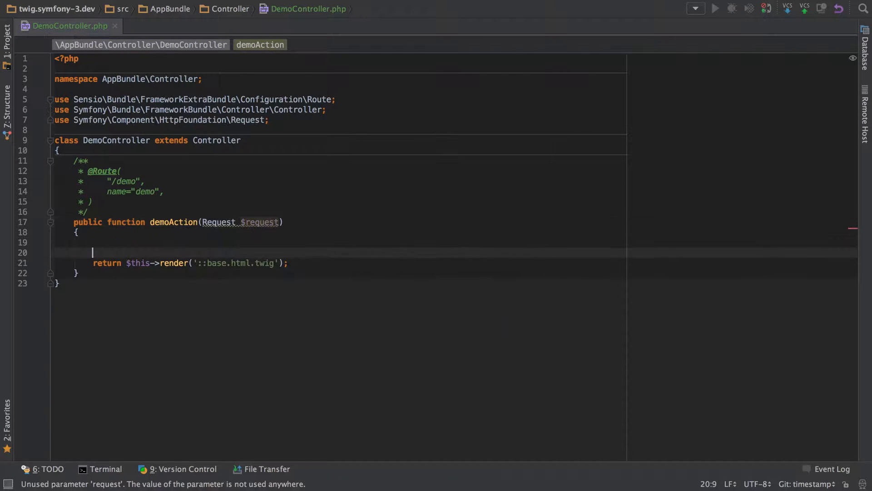
type("dump($request->que")
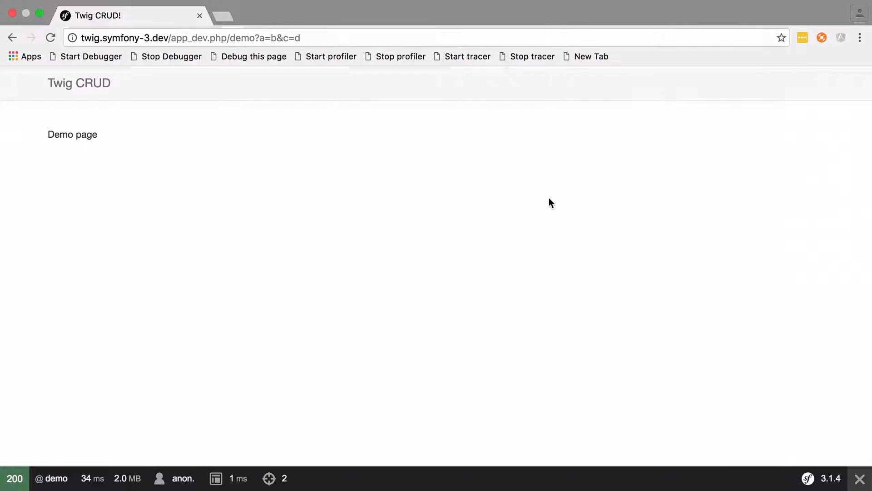
Inspect the dumped request values in the Symfony toolbar for /demo?a=b&c=d
left_click(269, 478)
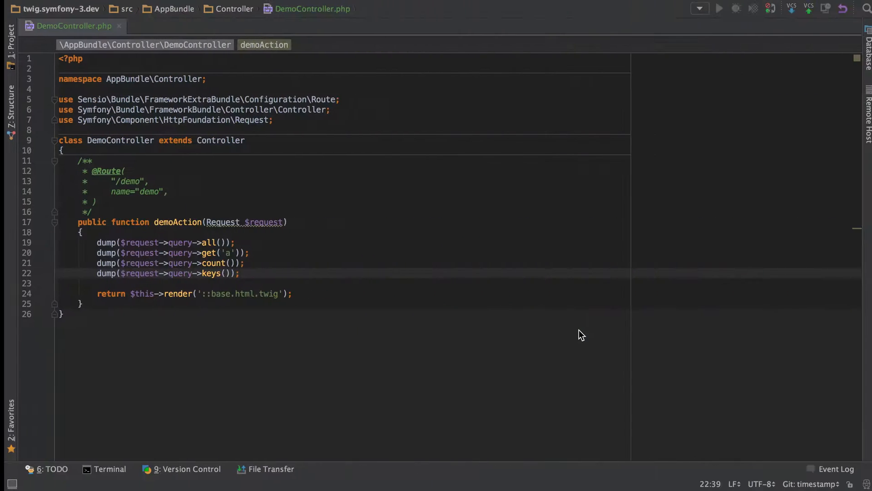
Add an if has('c') block adding [1=>2, 'x'=>'y'], then dump and replace query values
type("if (")
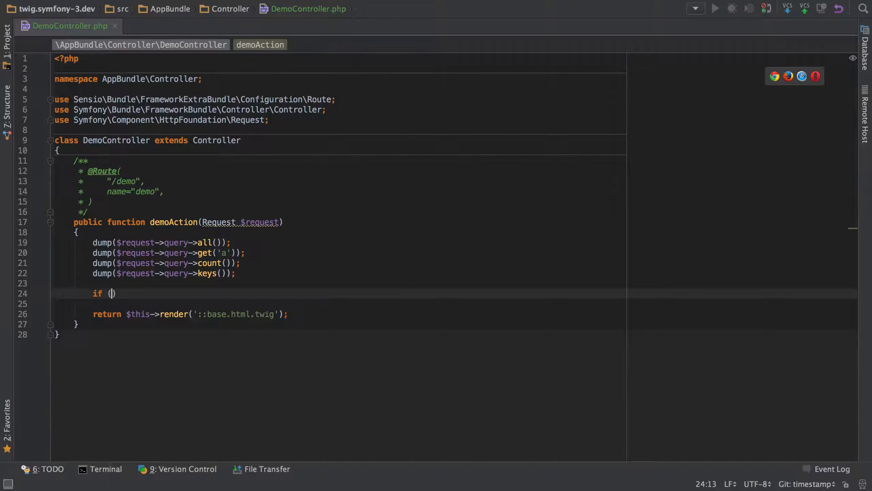
type("$request->query->has('')")
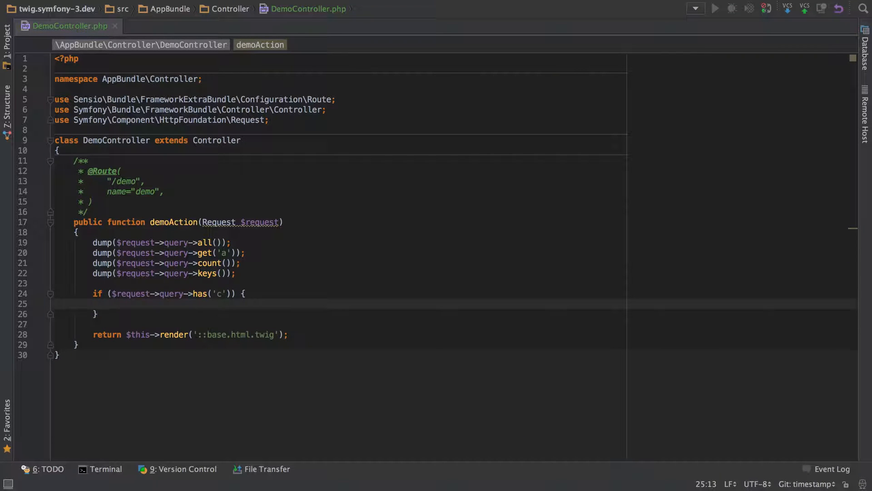
type("$request->query->add([1=>2, 'x'=>'y']);")
type("$request->query->remove('c');")
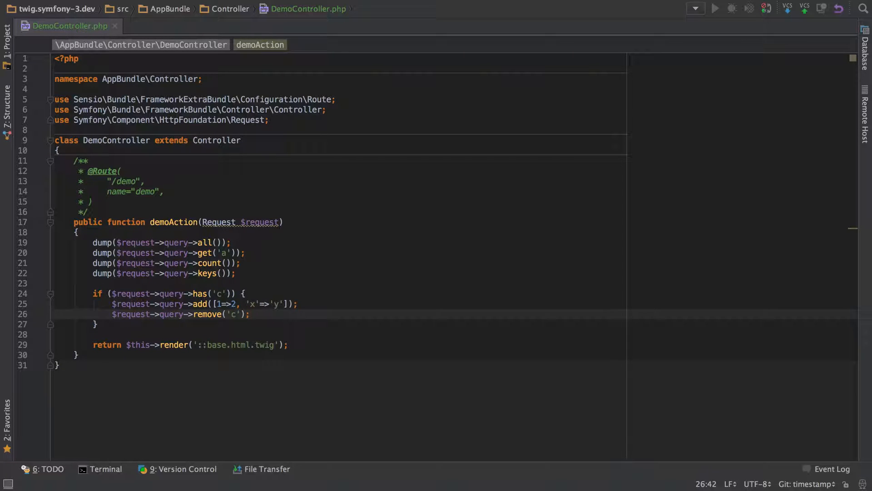
type("dump($request->query->all());")
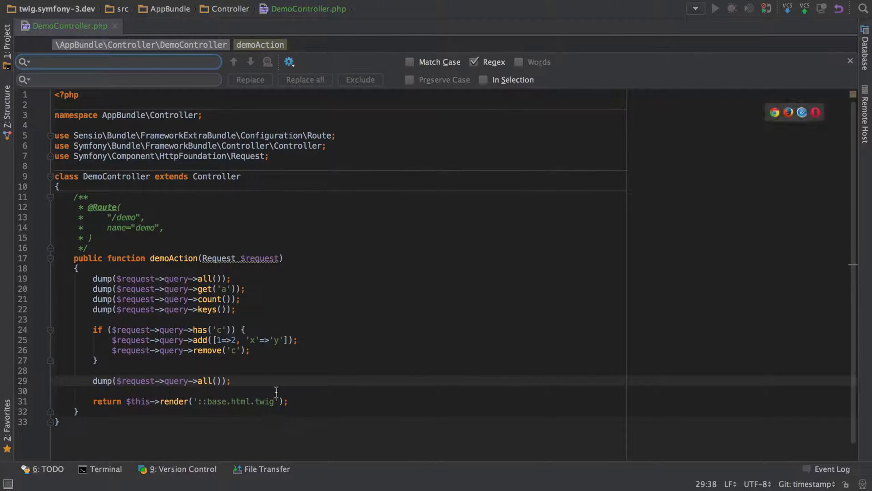
type("$request->query->replace([''])")
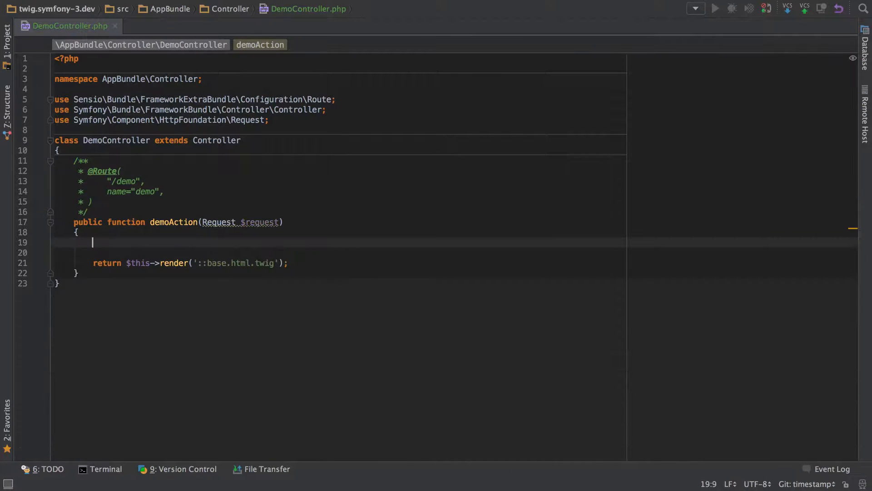
Dump get_class($request->query) in demoAction and search project files for "Parameter"
type("dump($")
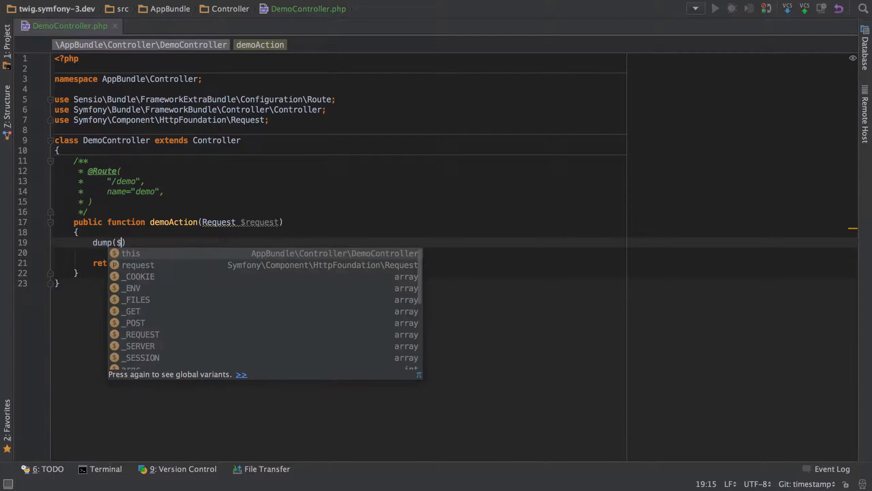
type("request->query")
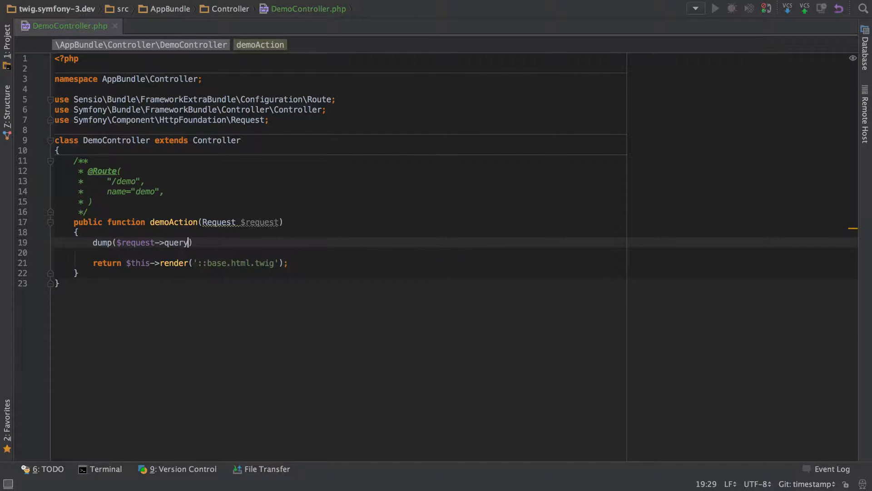
type("get_class")
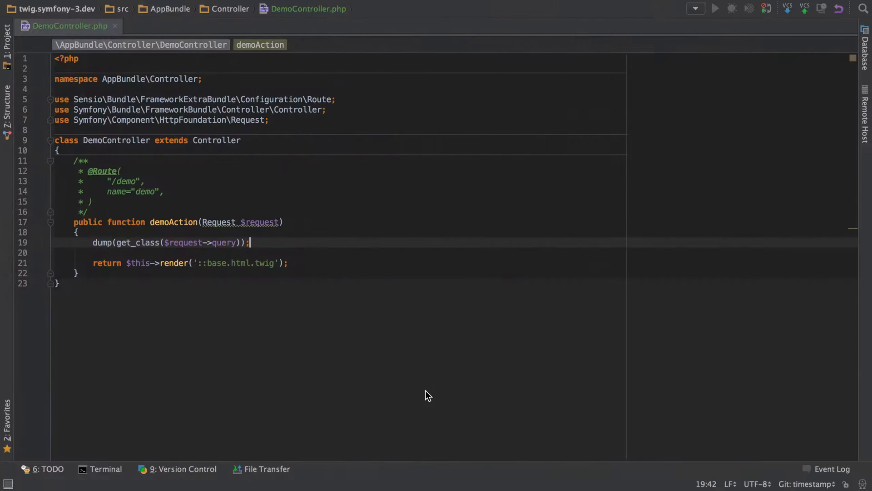
type("Parameter")
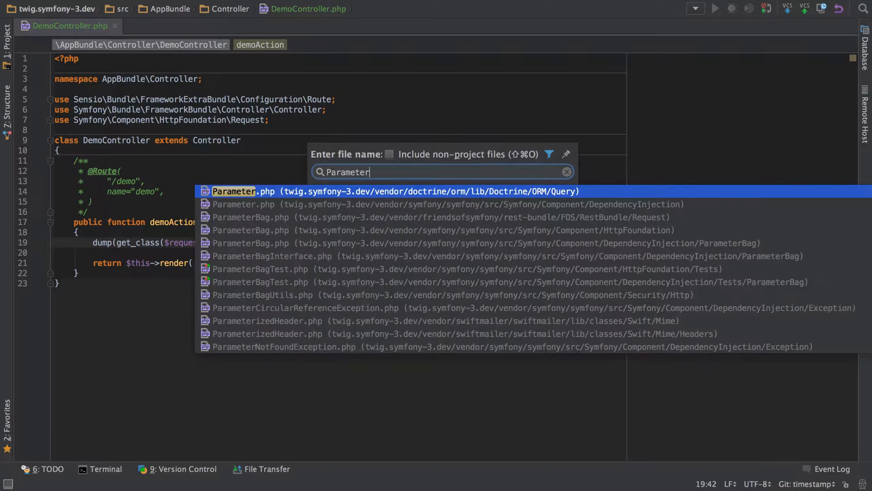
Open HttpFoundation's ParameterBag.php and scroll through all, keys, getAlpha, getDigits down to getInt
left_click(248, 230)
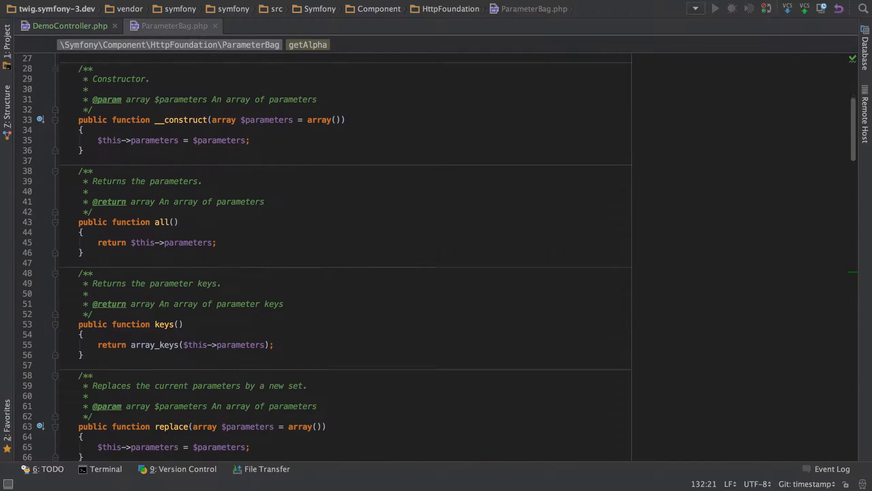
scroll("down", 3)
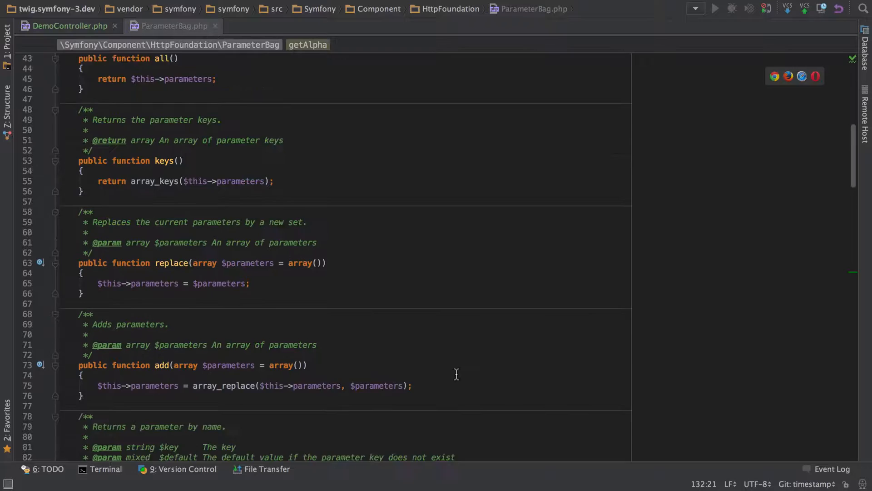
scroll("down", 3)
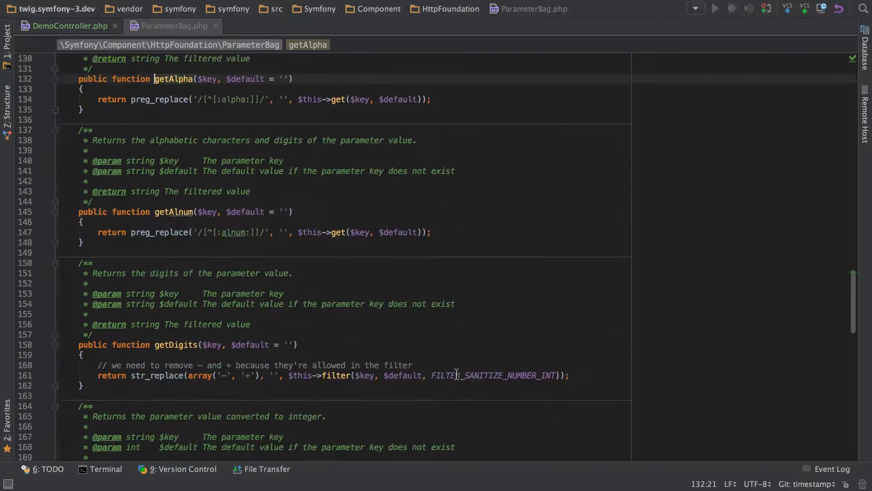
scroll("down", 3)
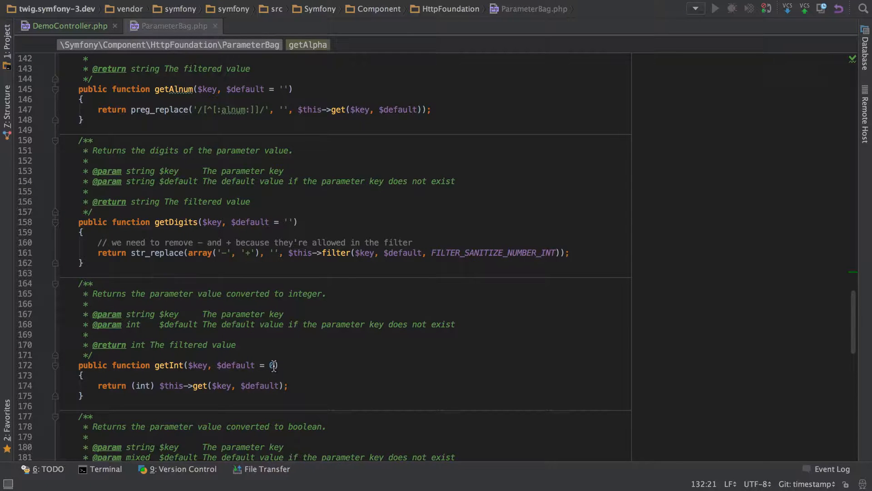
left_click(67, 25)
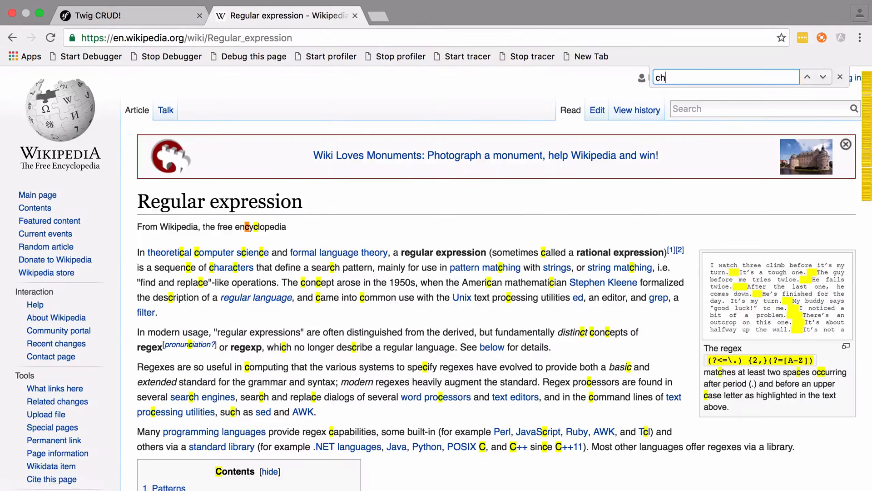
Find "character clas" in the Wikipedia Regular expression article
type("character clas")
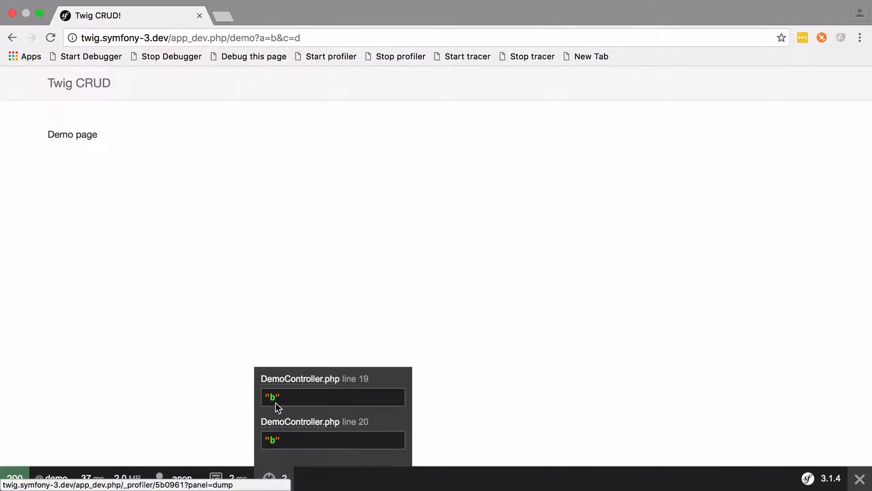
Load /demo?a=b123&c=d and compare the dumped values "b" and "b123"
left_click(189, 38)
type("123")
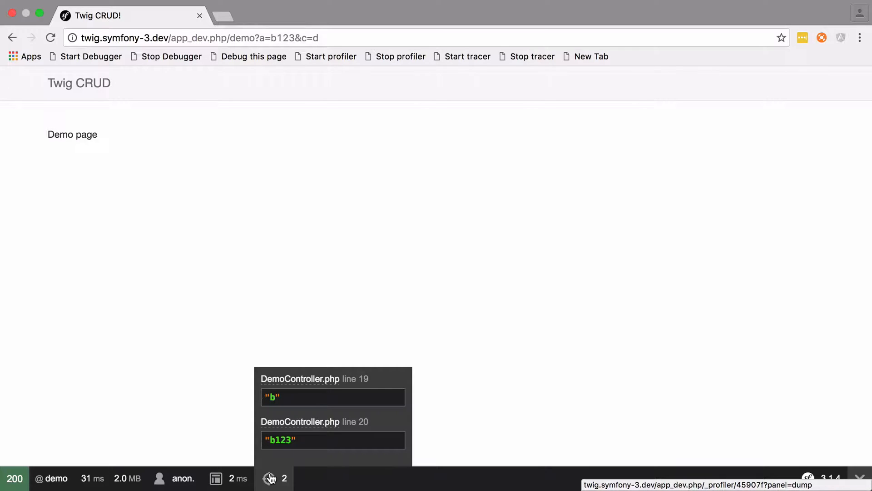
double_click(280, 38)
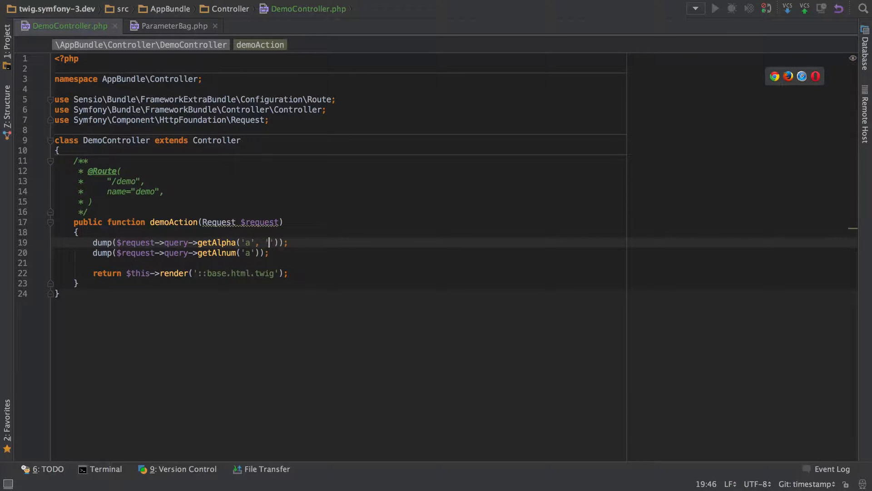
Pass 'default' as the second argument to getAlpha('a') and getAlnum('a')
type("default")
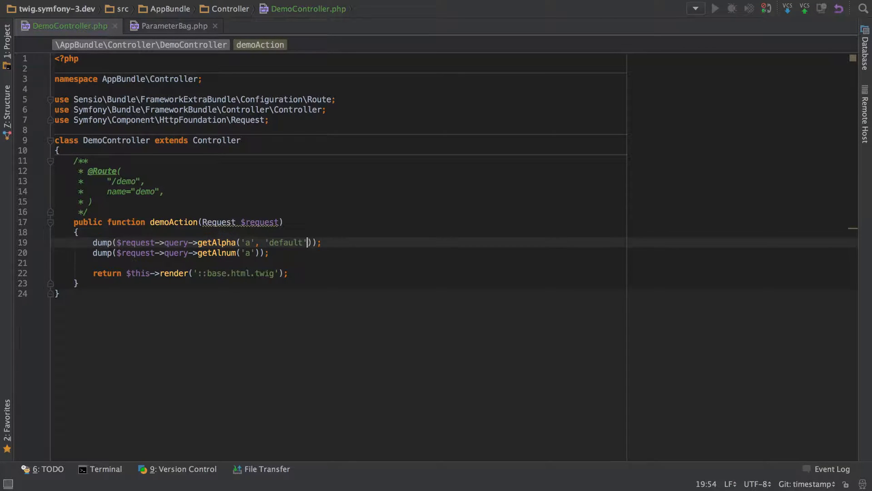
type(", 'd")
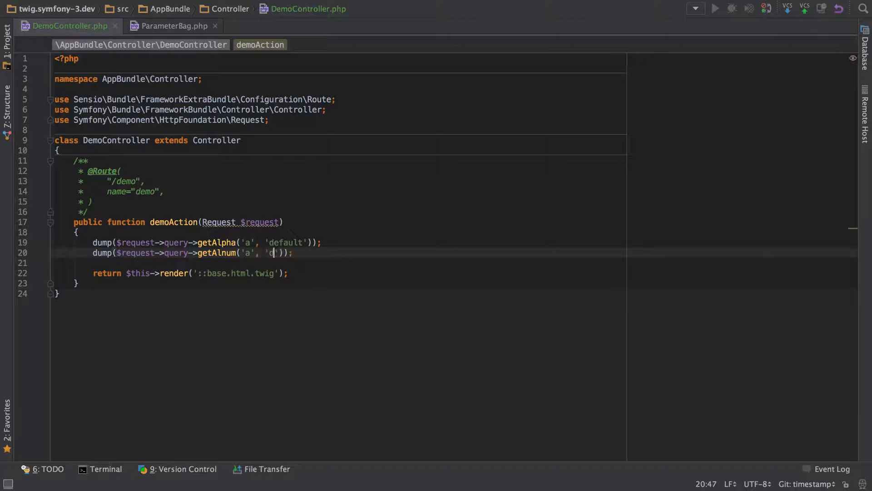
type("efault")
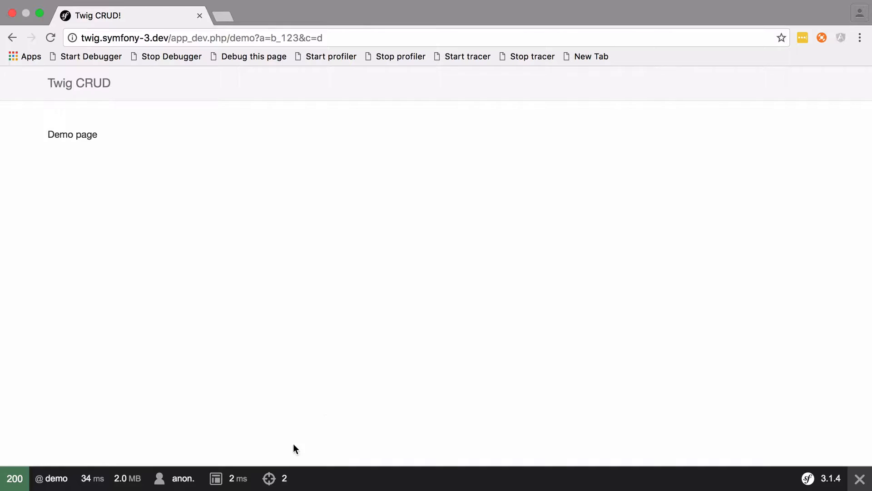
double_click(283, 37)
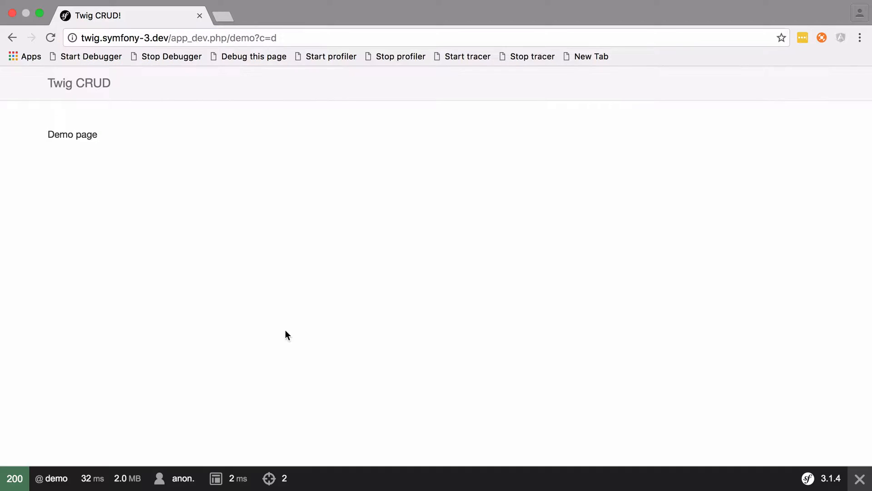
mouse_move(273, 478)
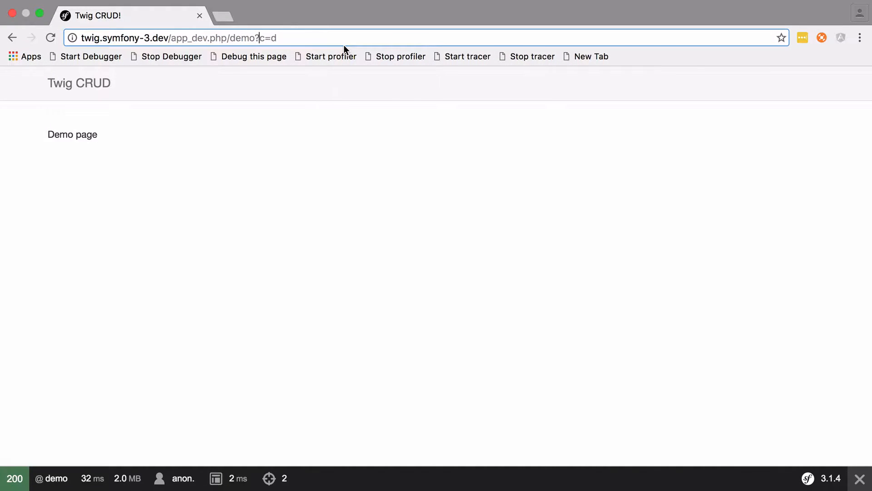
Insert a=123something456 before c=d in the demo URL and reload
type("a=123something456")
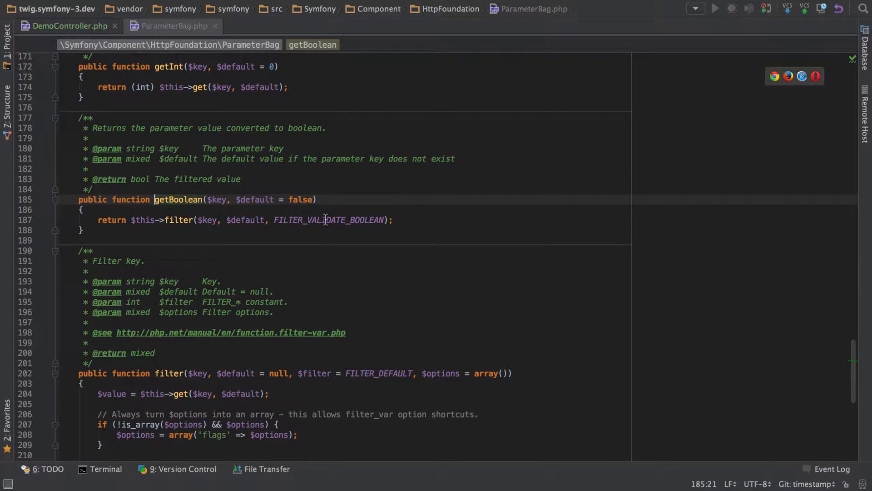
mouse_move(271, 316)
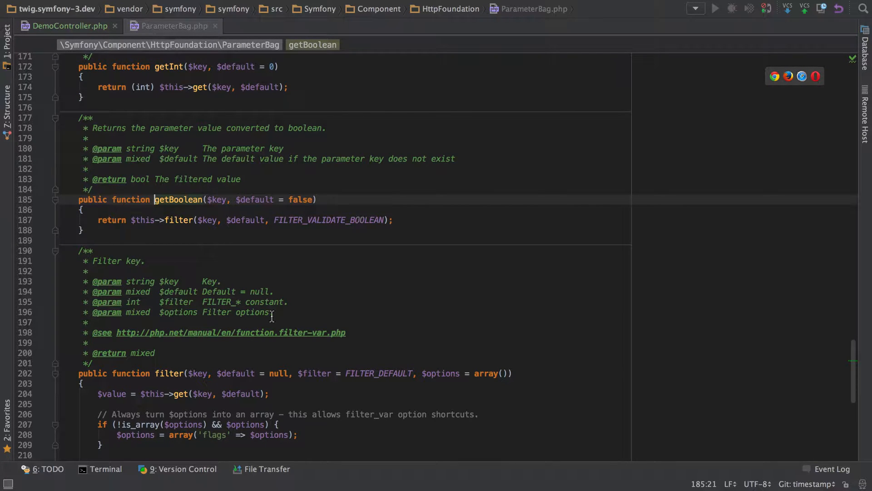
Dump $request->query->getBoolean('a') in demoAction, then open the filter_var manual link in ParameterBag::filter()
left_click(67, 26)
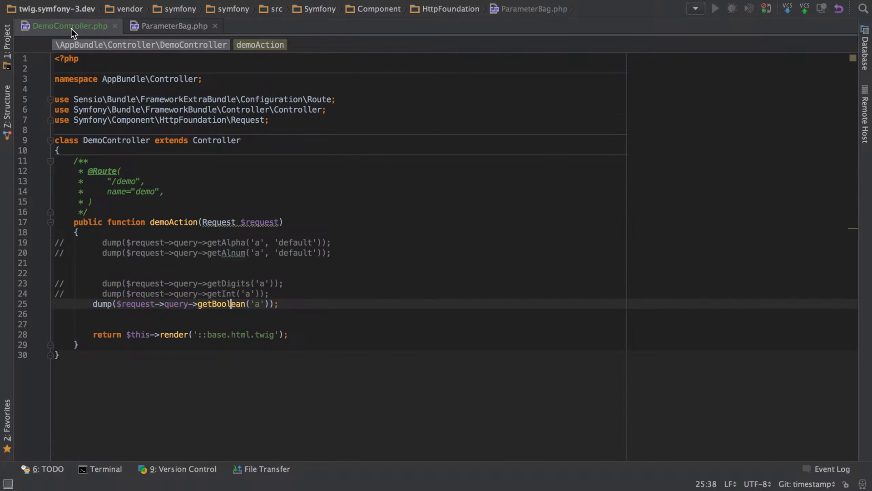
type("$")
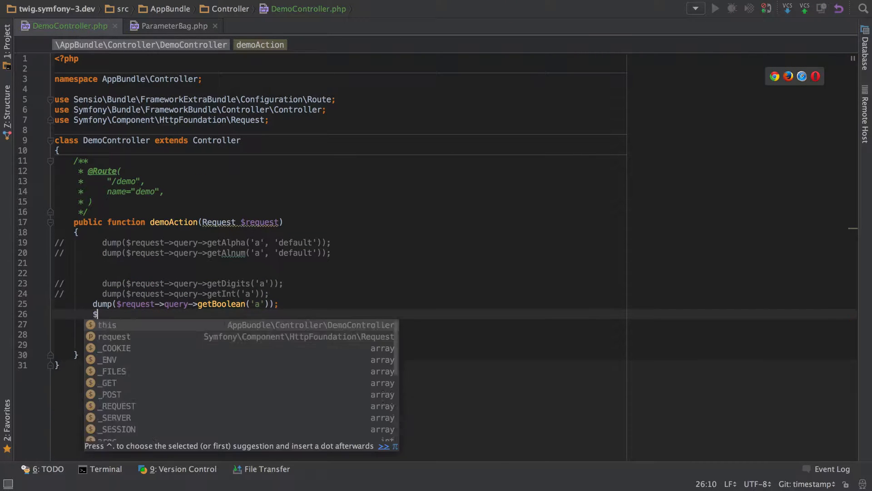
type("request->query->")
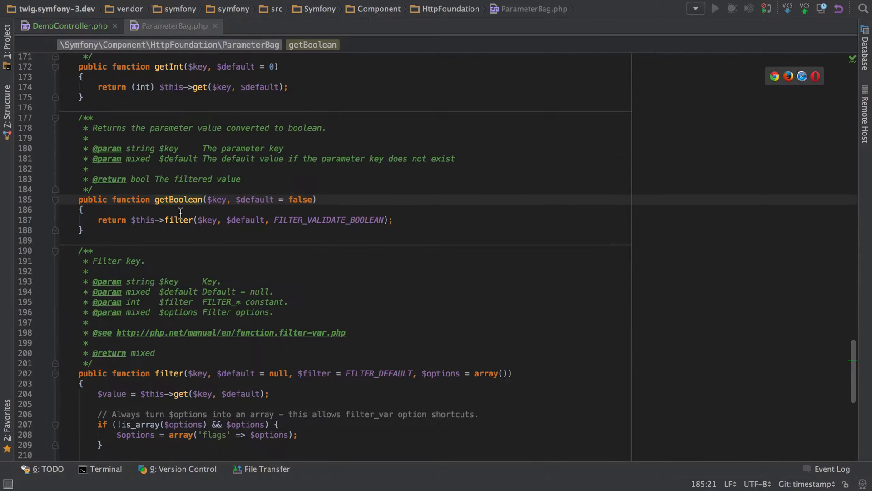
scroll("down", 3)
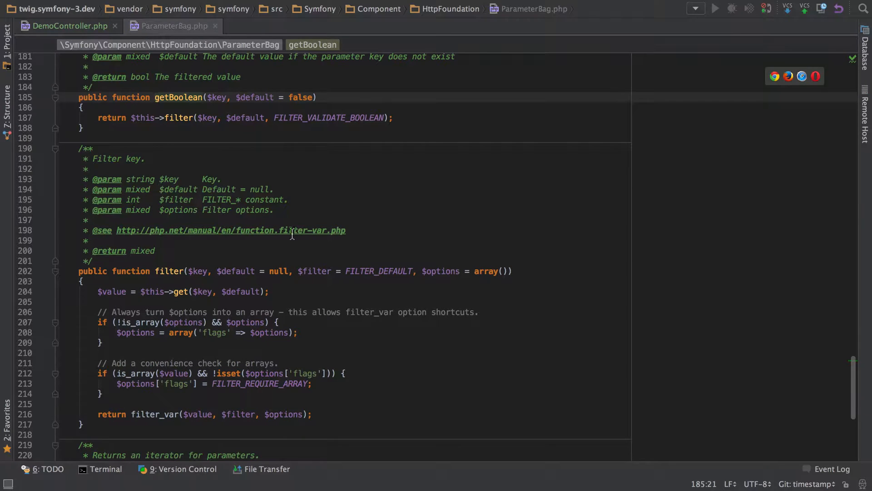
left_click(230, 230)
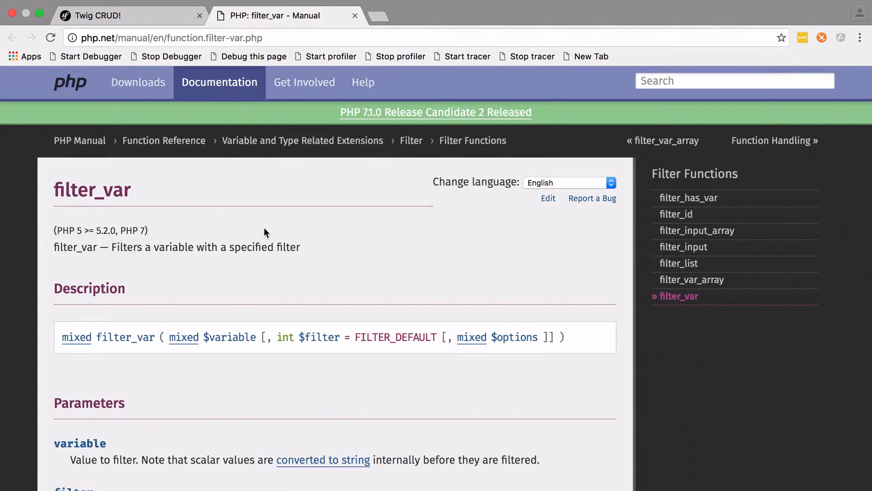
Review filter_var's options and flags example, then load demo?a=true&c=d
scroll("down", 3)
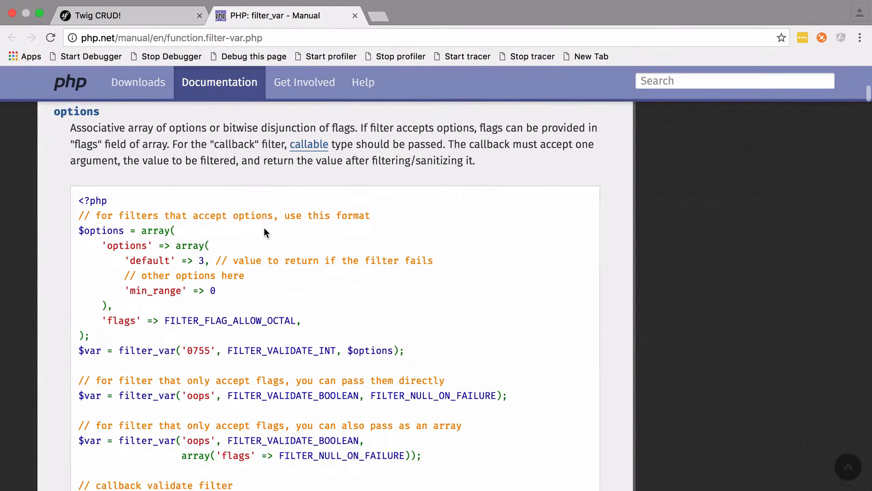
scroll("down", 3)
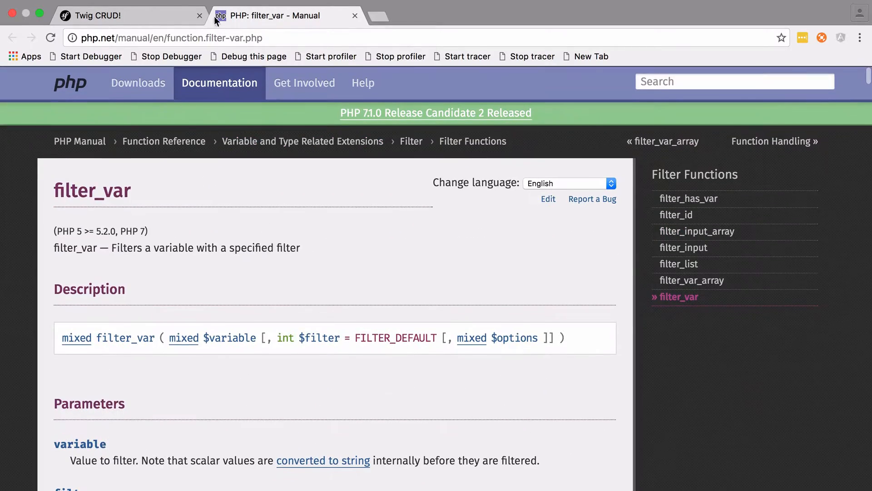
mouse_move(138, 15)
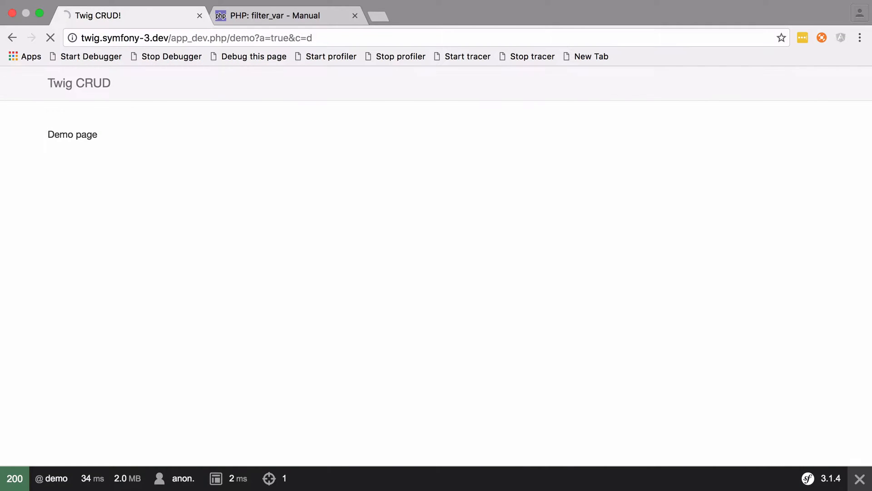
double_click(281, 37)
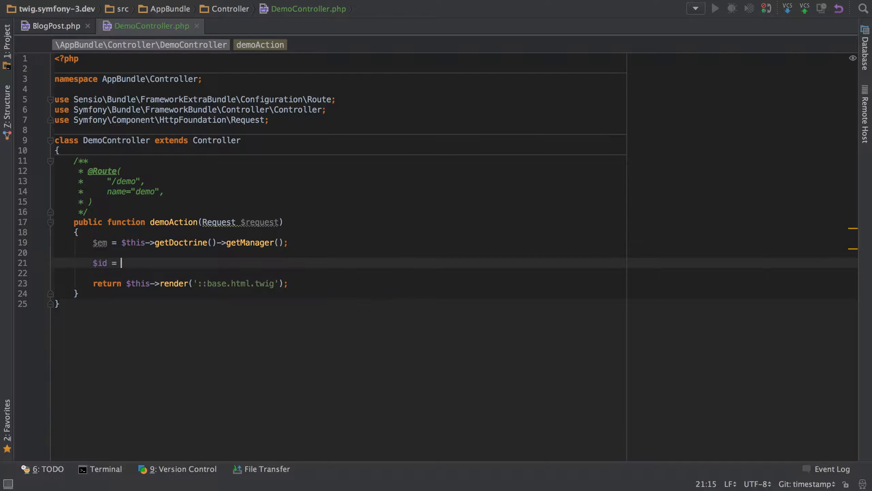
Assign $id = $request->query->getInt('id', 2) and begin a $blogPost line
type("$request->")
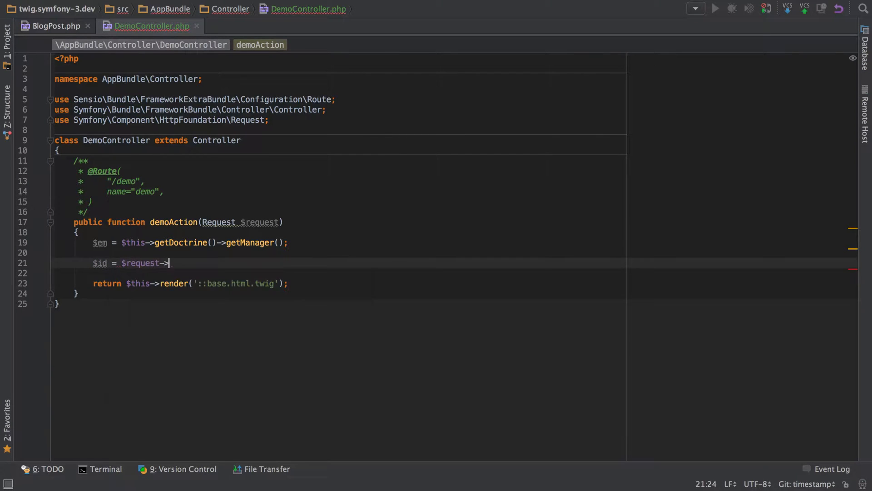
type("query-")
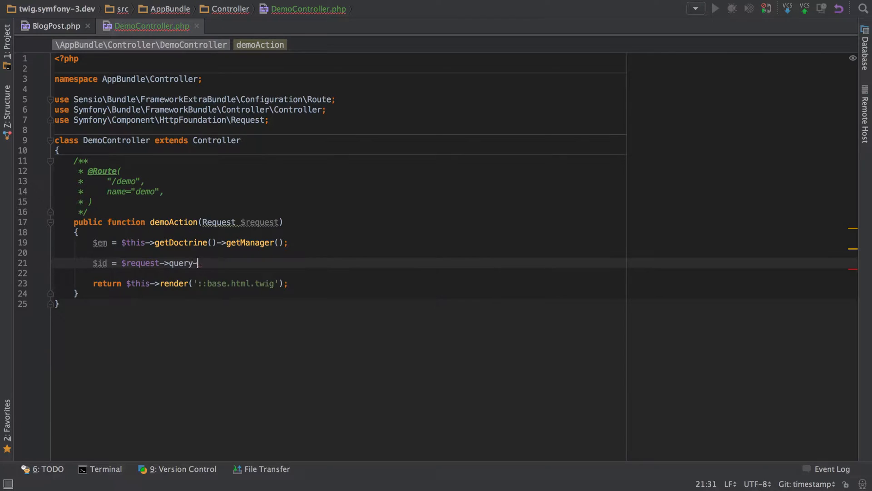
type("->getInt('id")
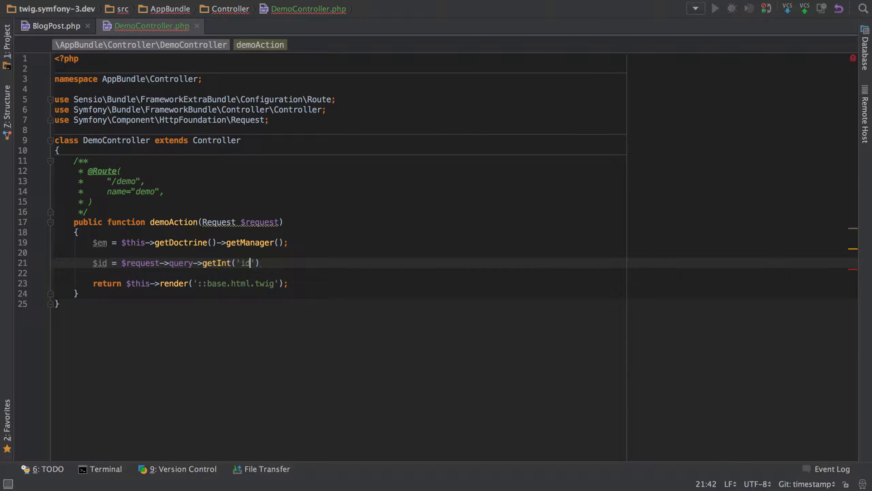
type(",")
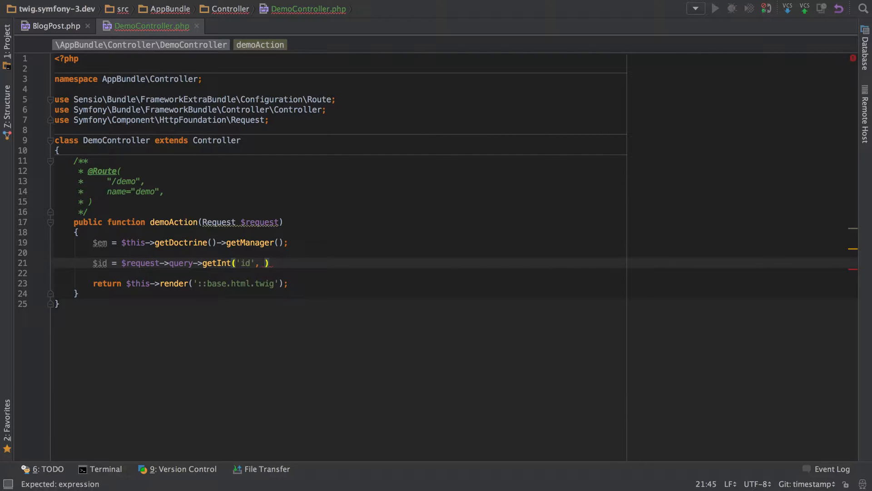
type("2);")
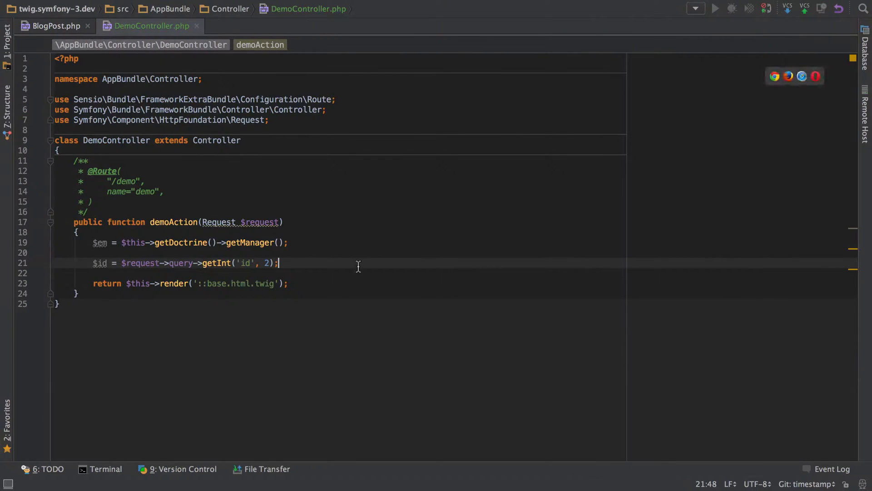
type("$")
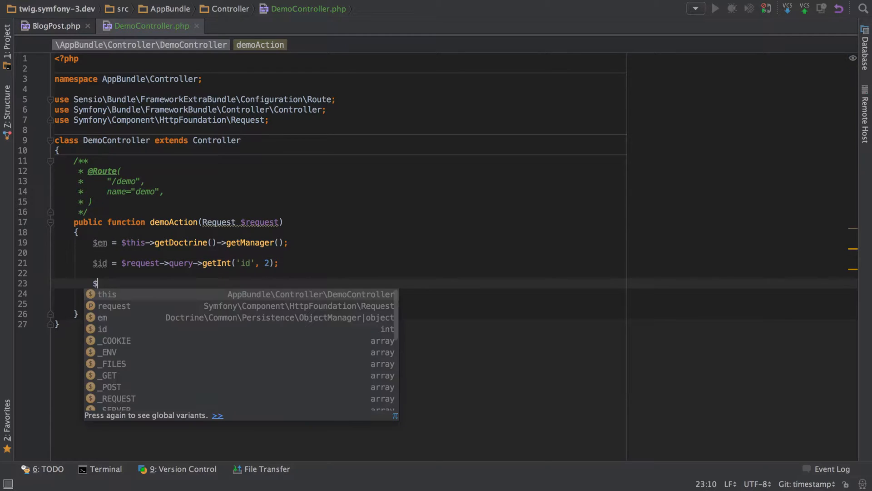
type("bl")
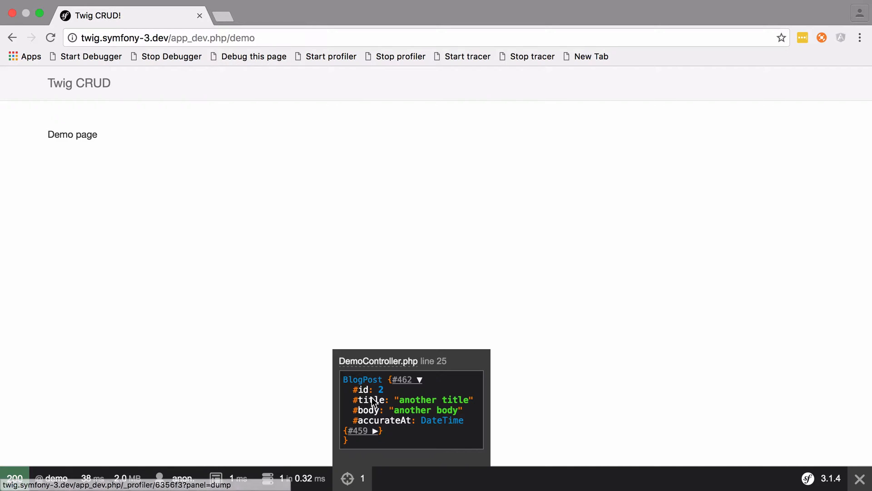
Load the demo with id=something to see a null dump, then search 'fosrestbundle paramfetcher'
left_click(167, 37)
type("?id=1")
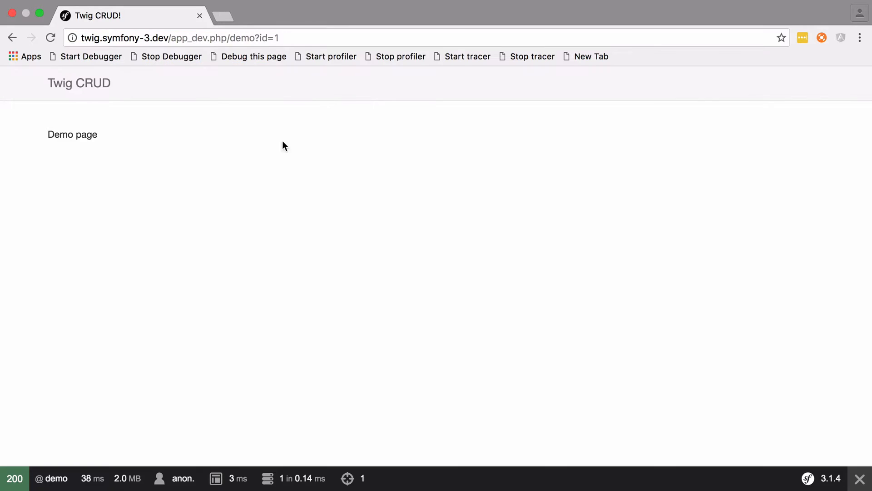
left_click(347, 479)
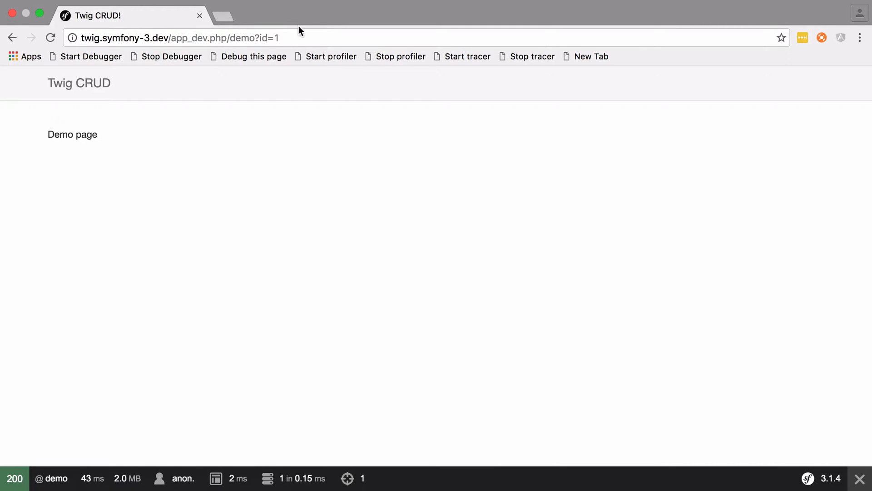
type("something")
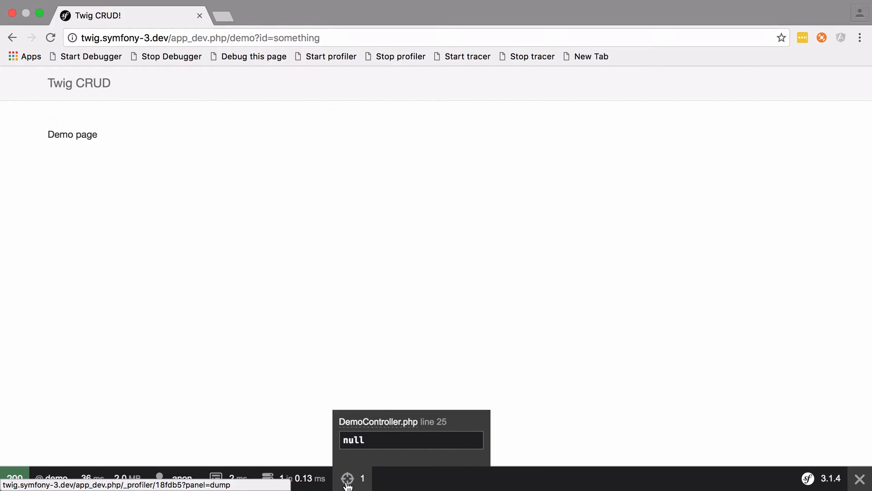
type("fosrestbundle paramfetcher")
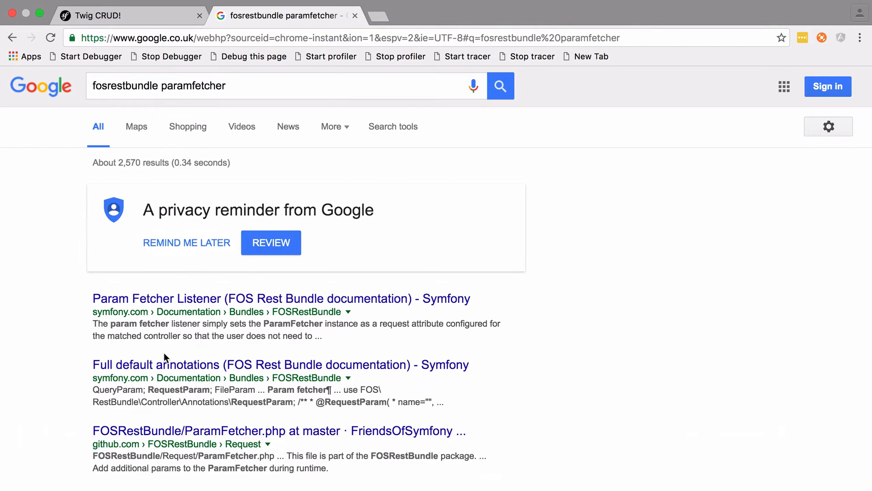
Open the FOSRestBundle 'Full default annotations' page and scroll to the QueryParam options
left_click(280, 364)
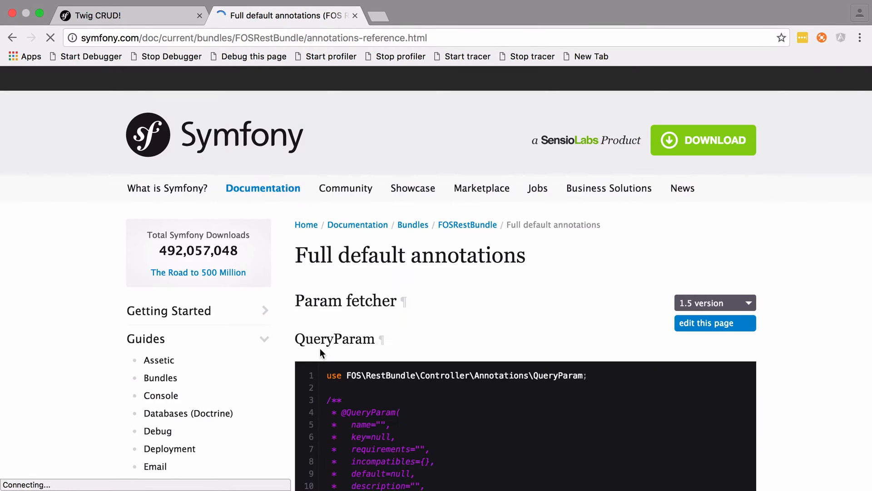
scroll("down", 3)
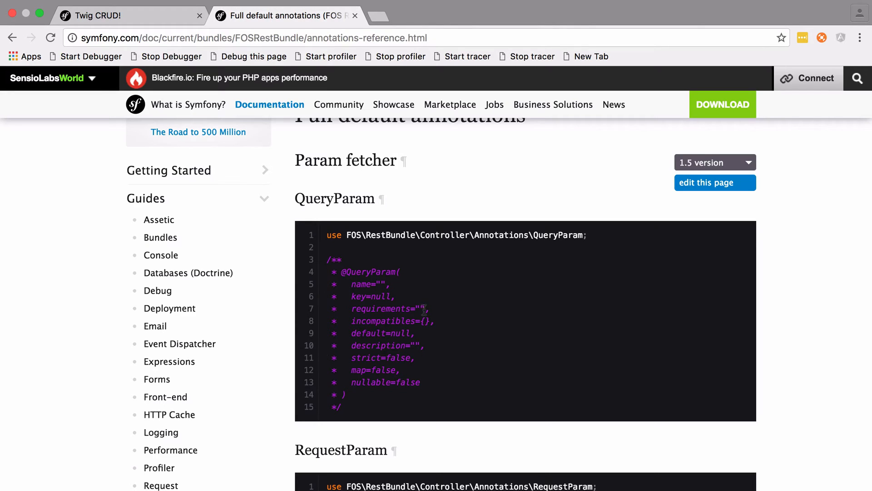
mouse_move(427, 300)
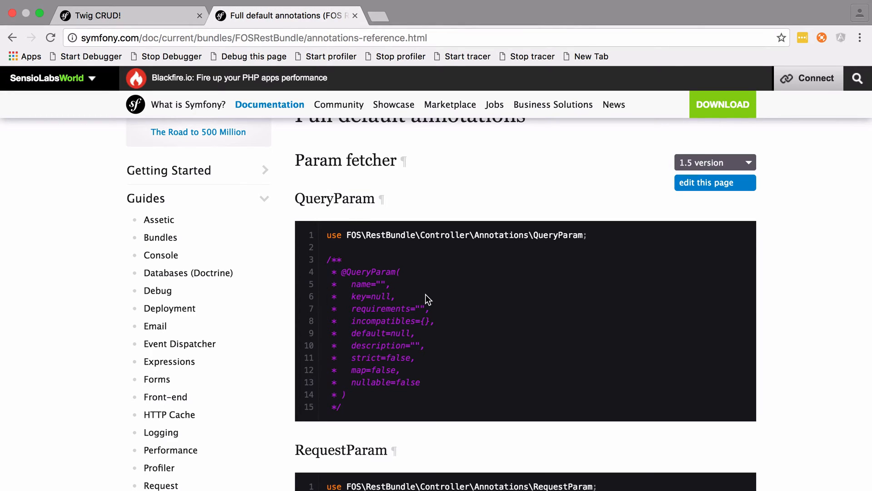